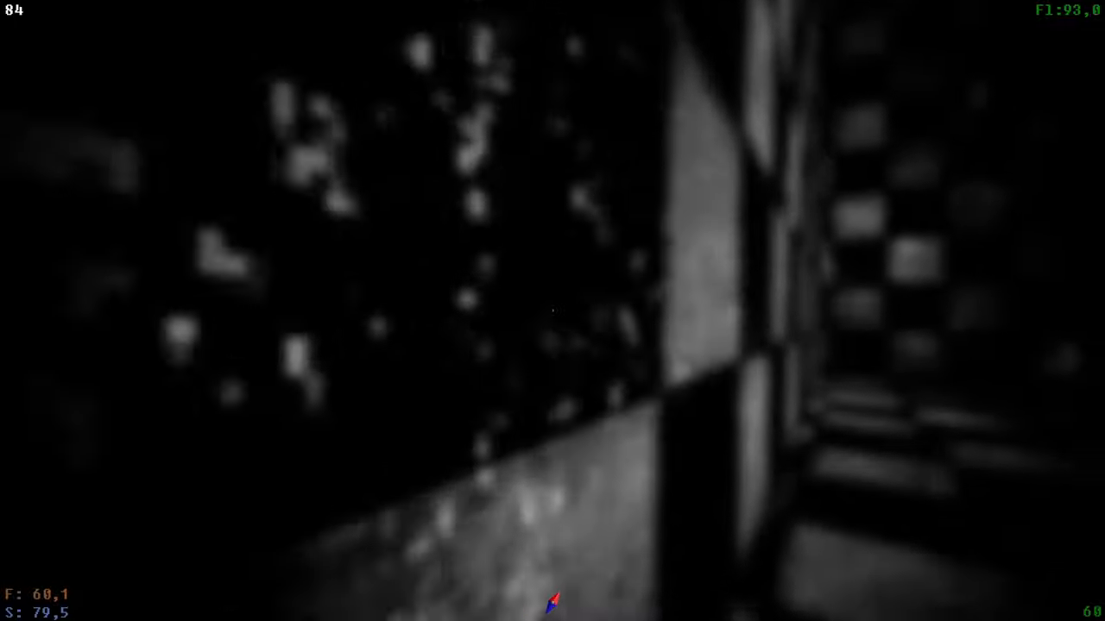
mouse_move(552, 311)
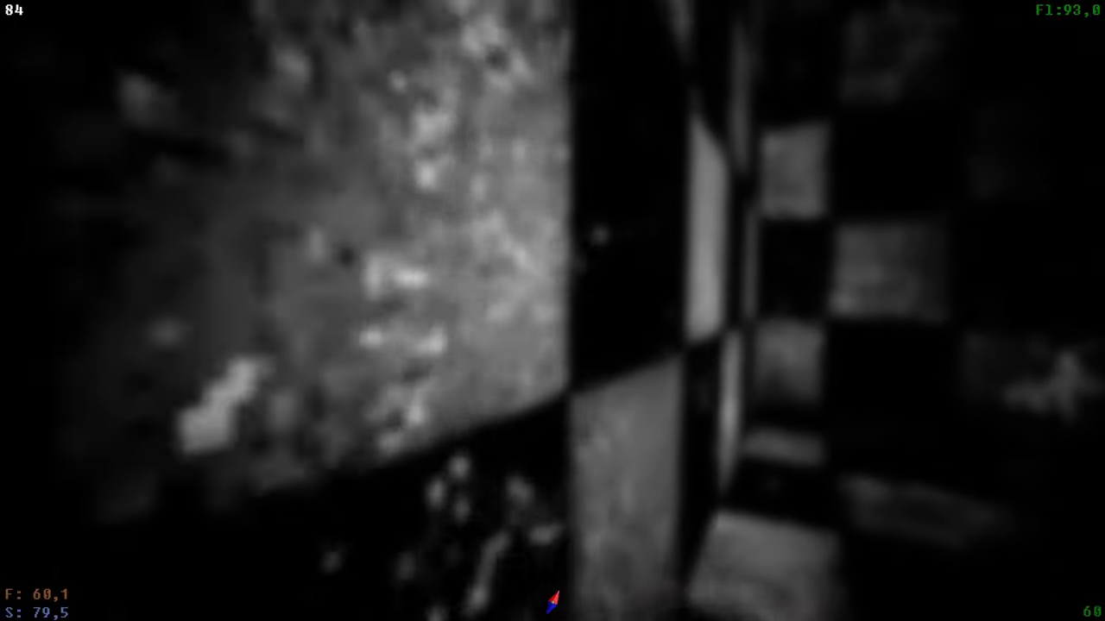
mouse_move(553, 596)
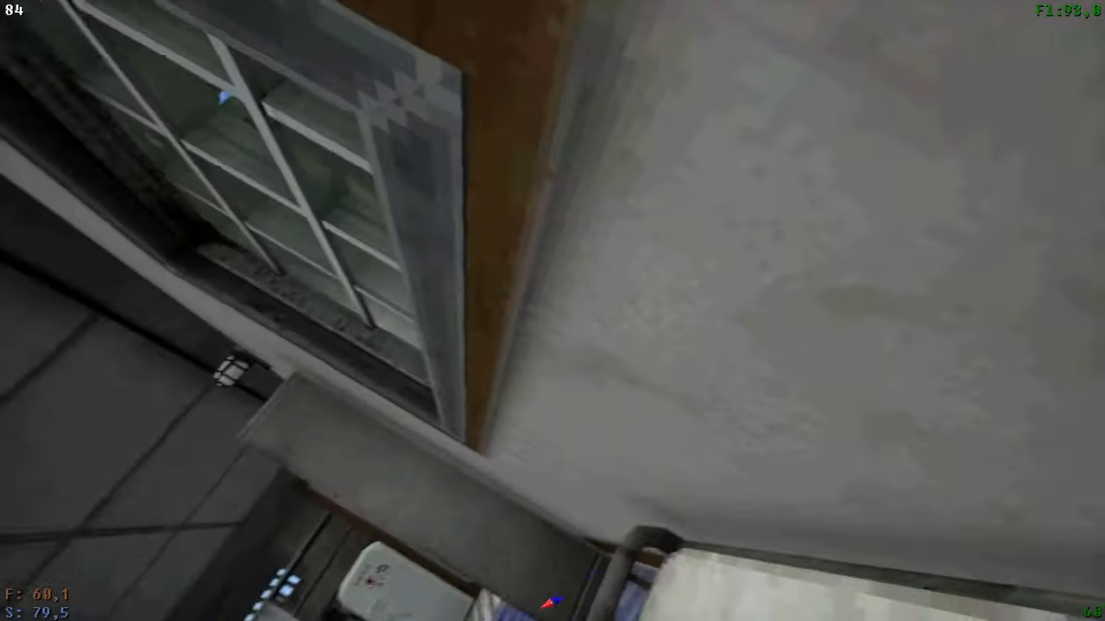
mouse_move(552, 311)
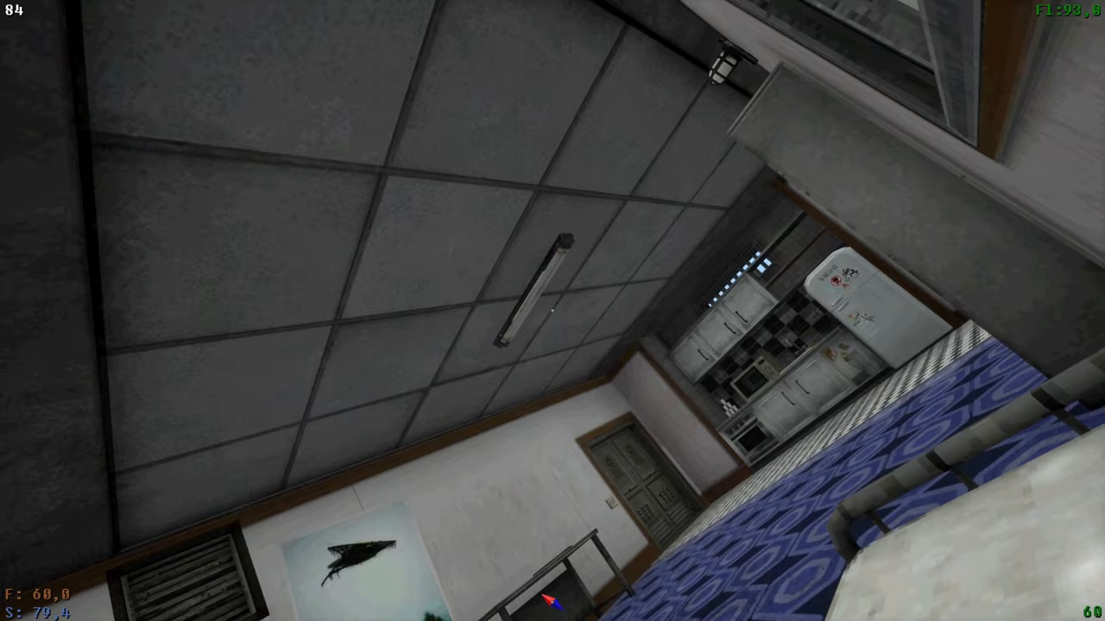
mouse_move(552, 310)
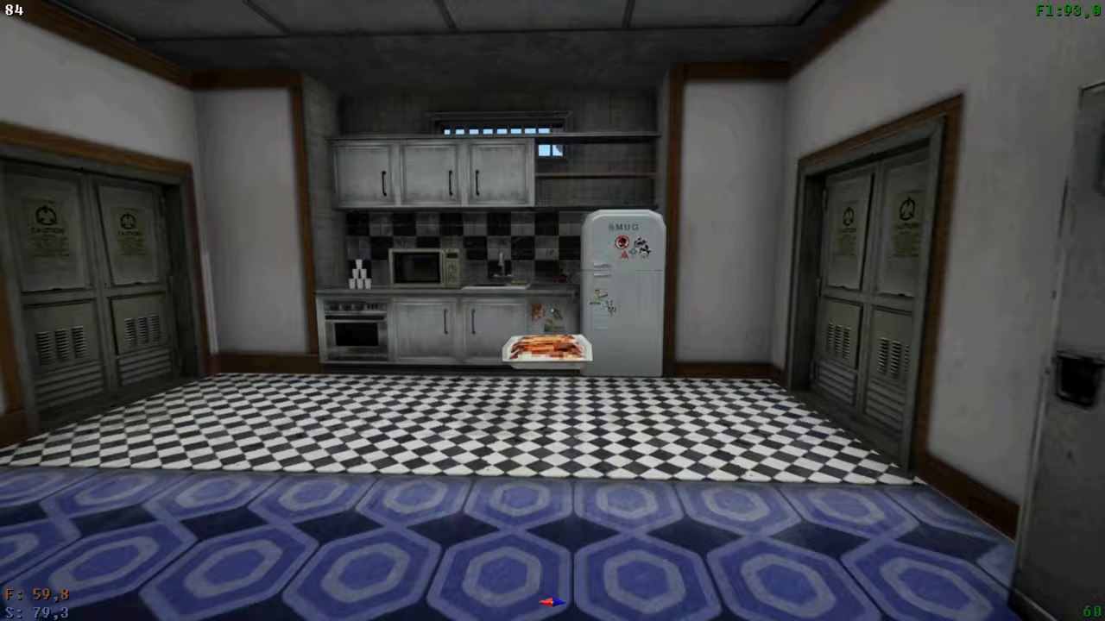
mouse_move(553, 311)
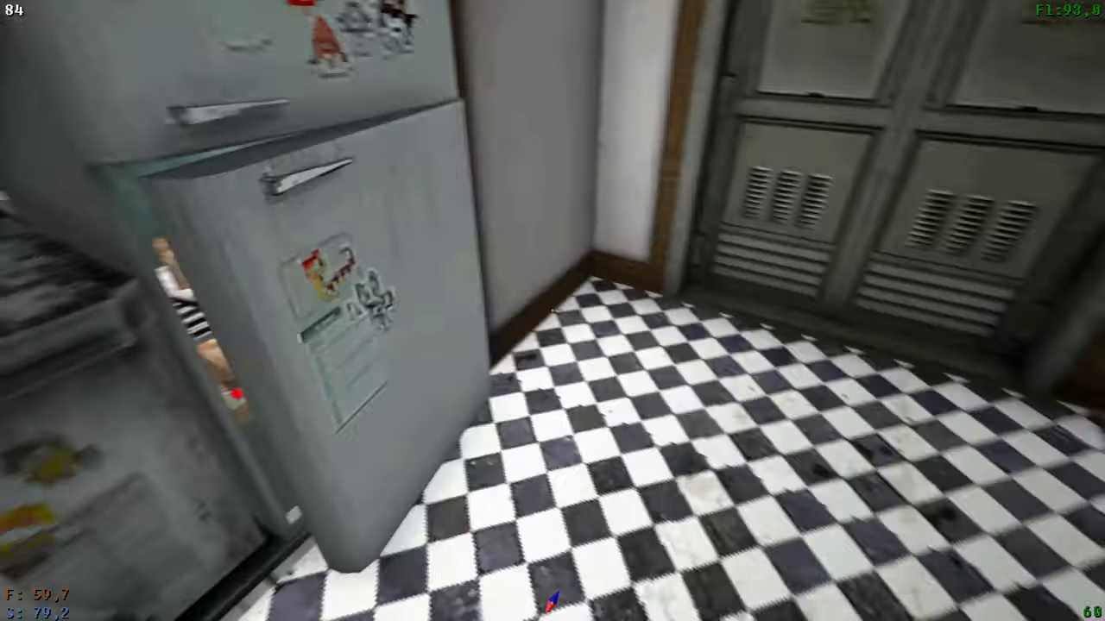
mouse_move(553, 311)
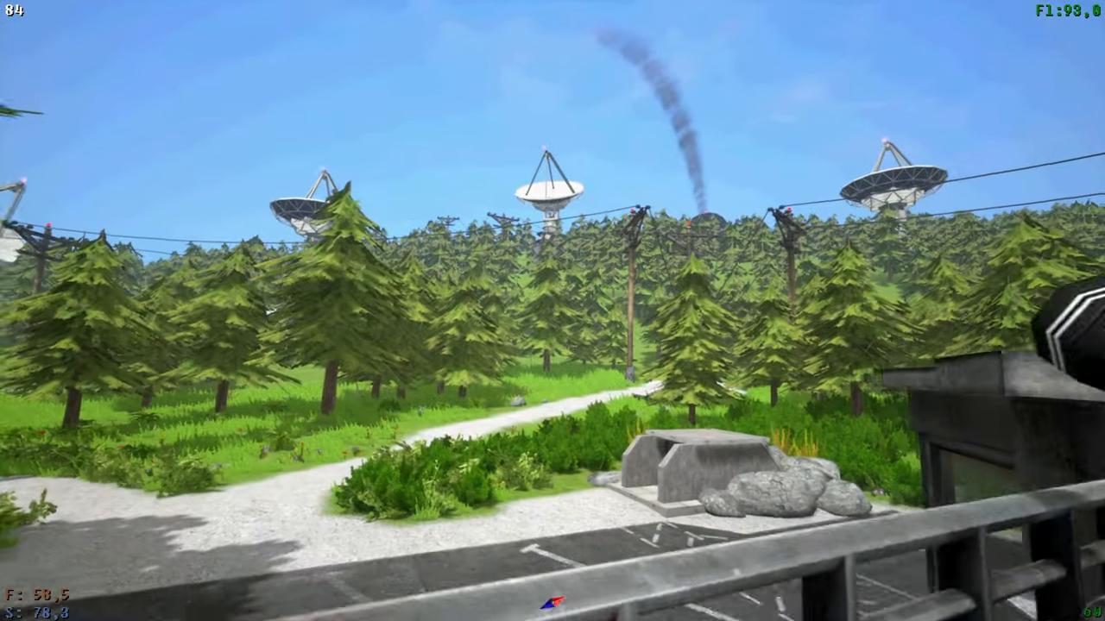
mouse_move(552, 311)
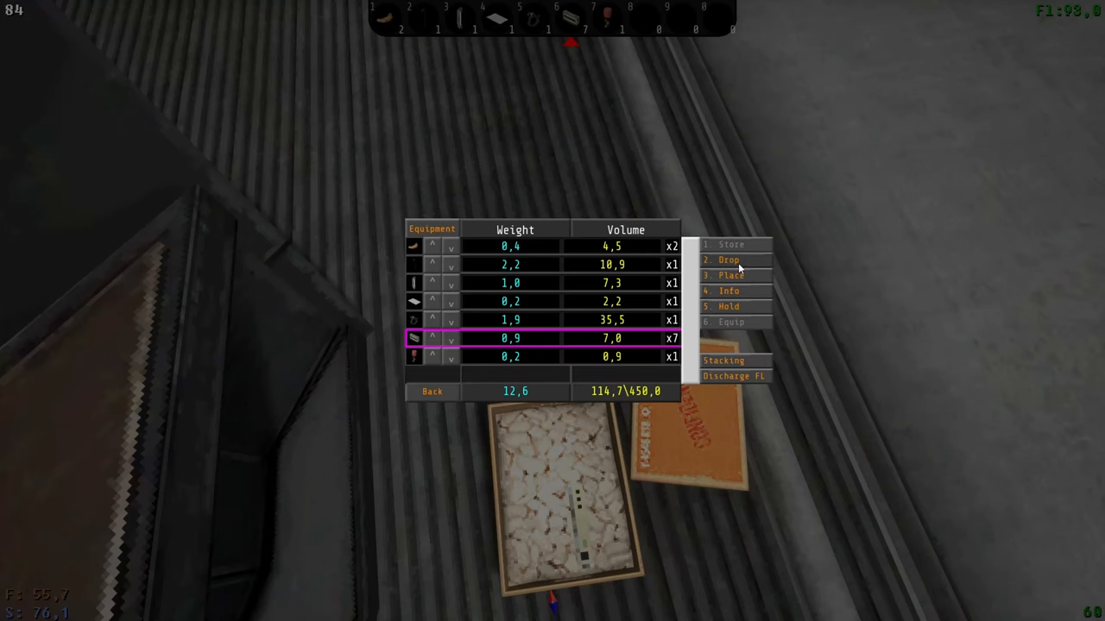
Drop the selected stacked item from the inventory over the packing-peanut crate.
left_click(728, 259)
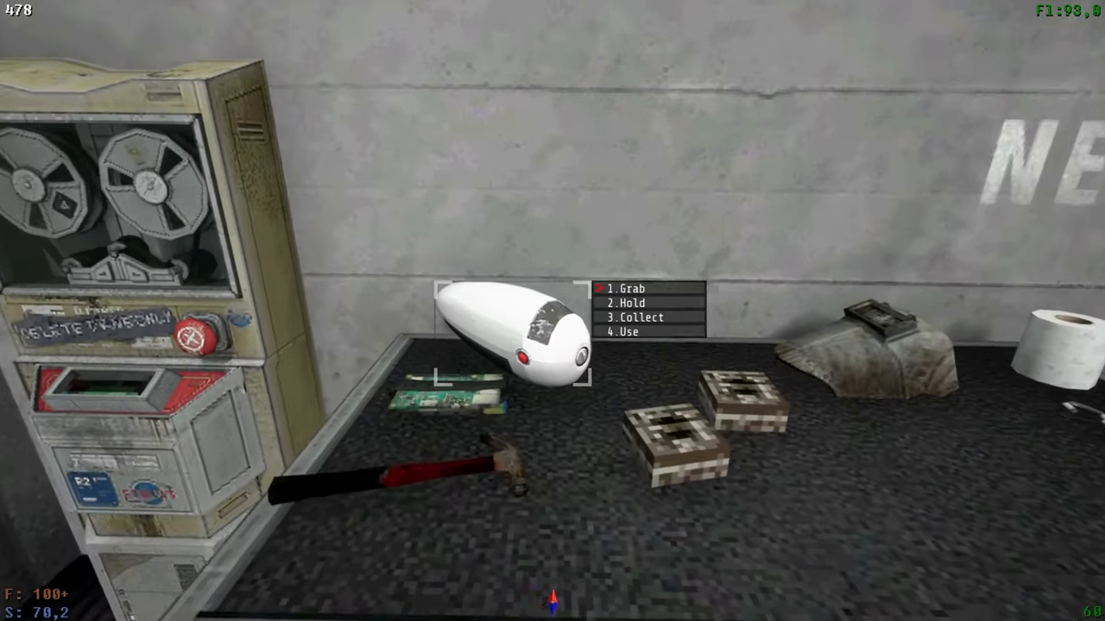
mouse_move(553, 311)
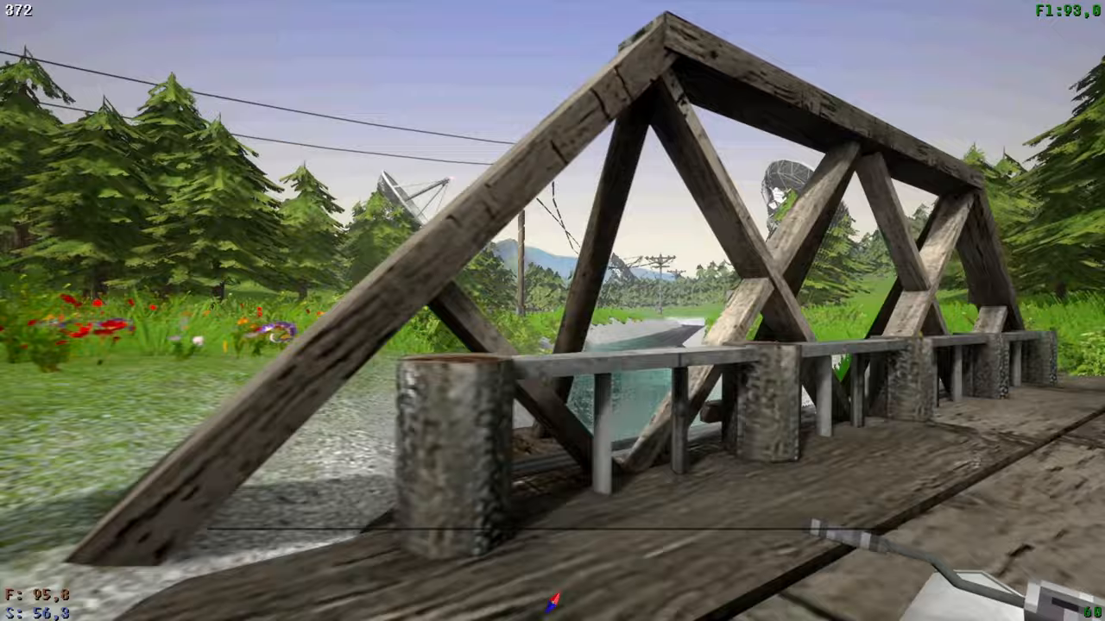
Walk forward into the dusky forest toward the blue mushroom.
key("w")
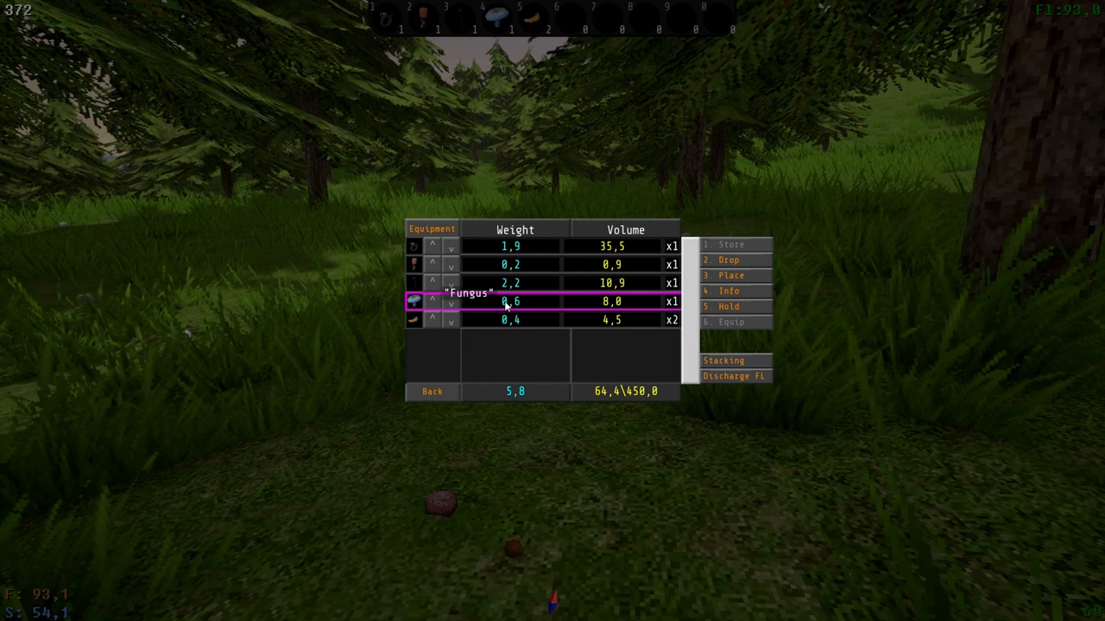
View the Fungus details, return to the list, then interact with a red mushroom on the ground.
left_click(728, 291)
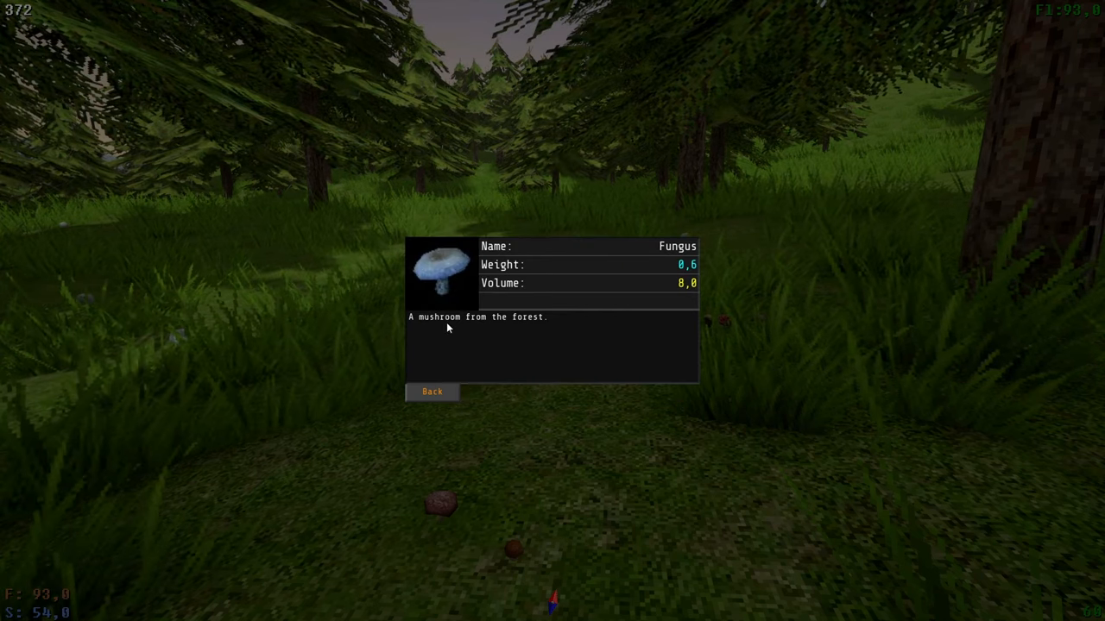
left_click(432, 391)
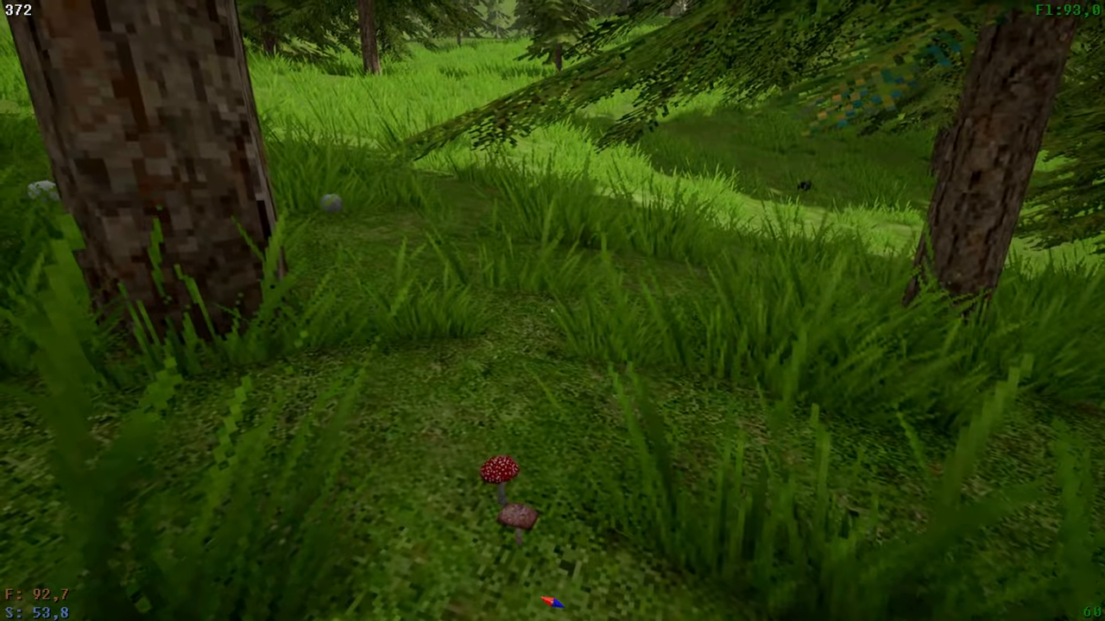
right_click(505, 484)
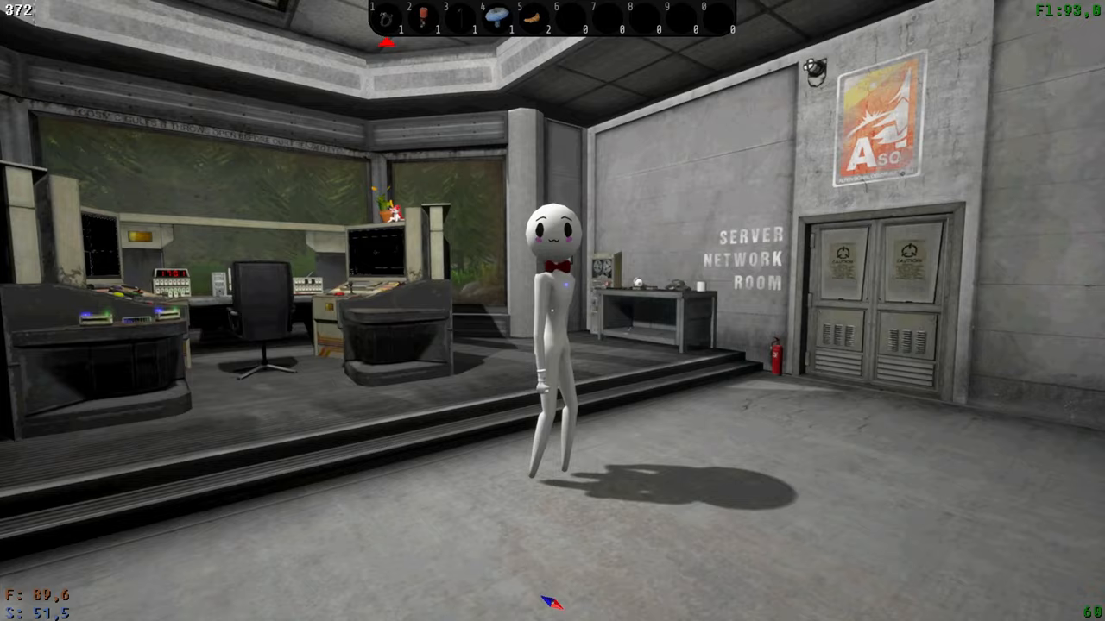
mouse_move(553, 311)
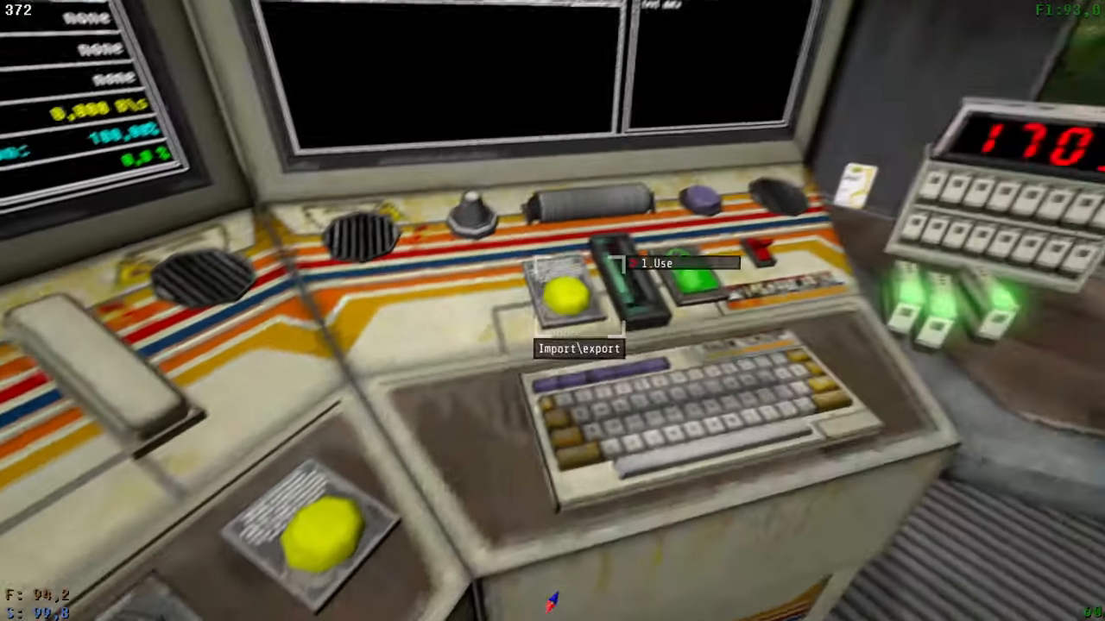
mouse_move(552, 311)
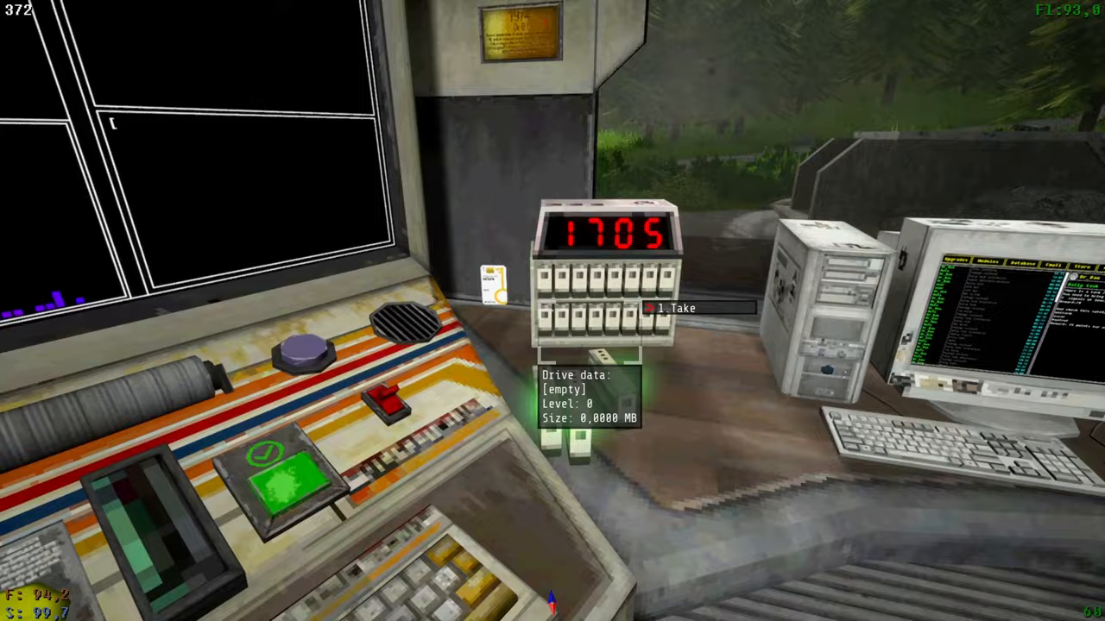
mouse_move(553, 311)
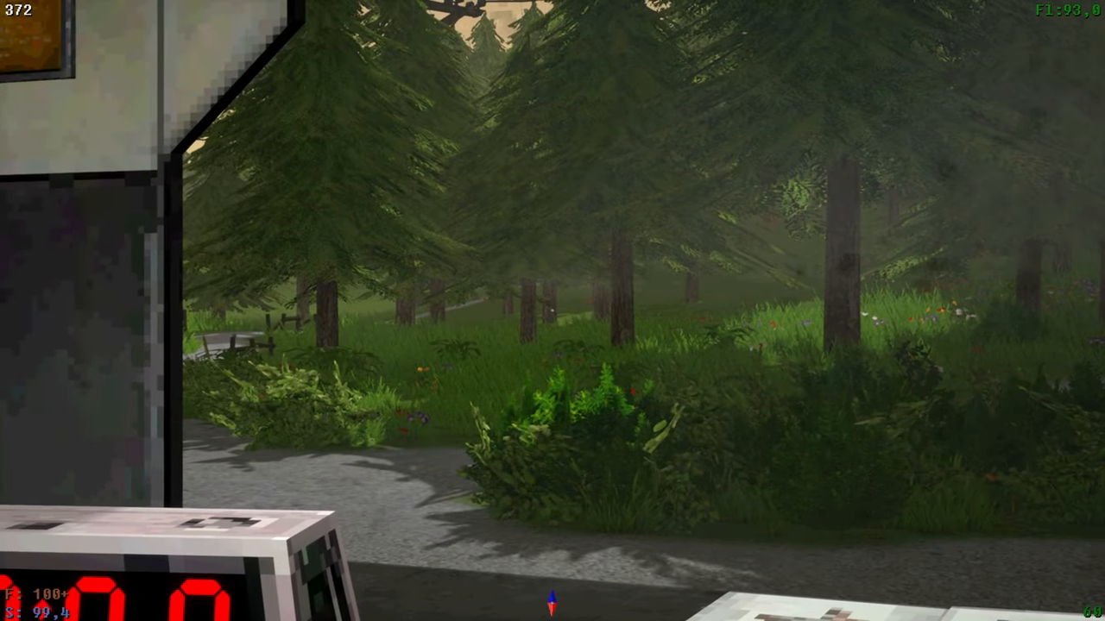
mouse_move(553, 310)
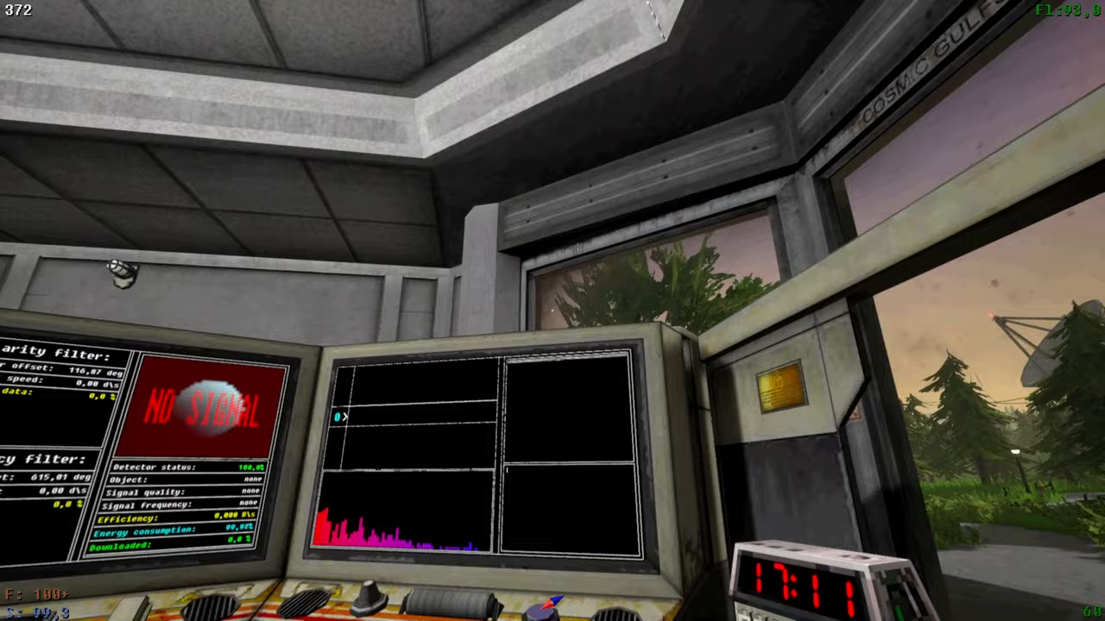
mouse_move(552, 311)
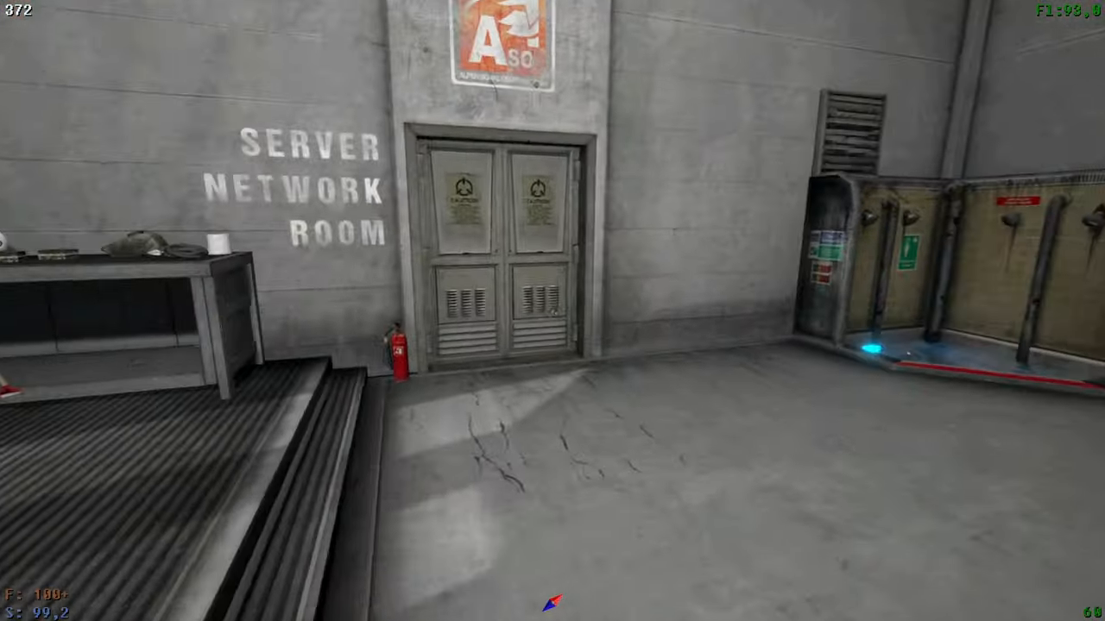
mouse_move(552, 311)
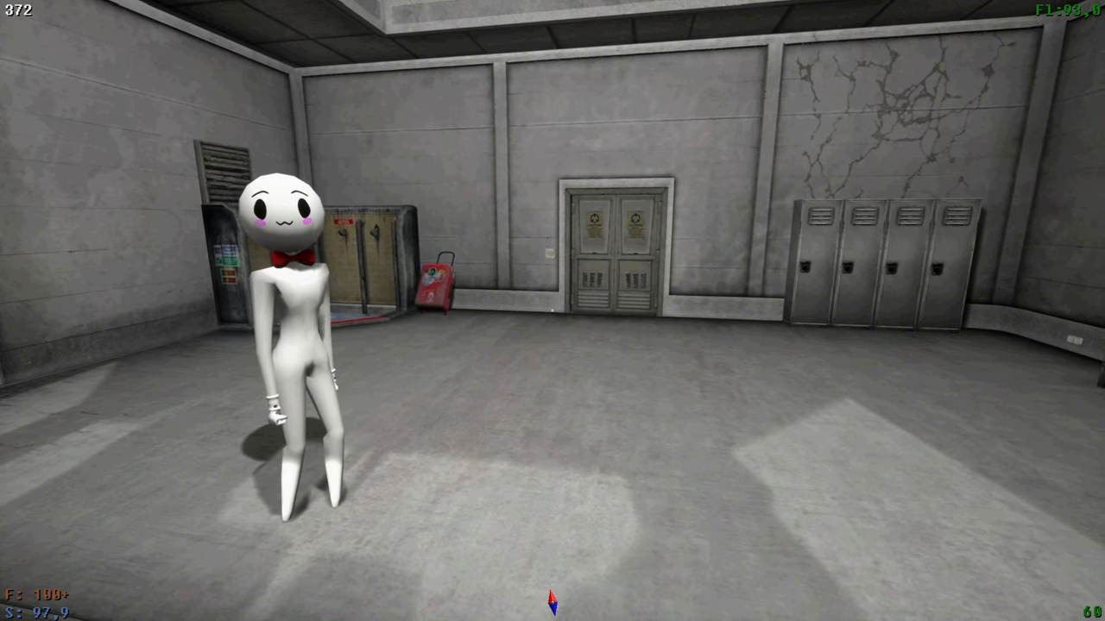
mouse_move(553, 311)
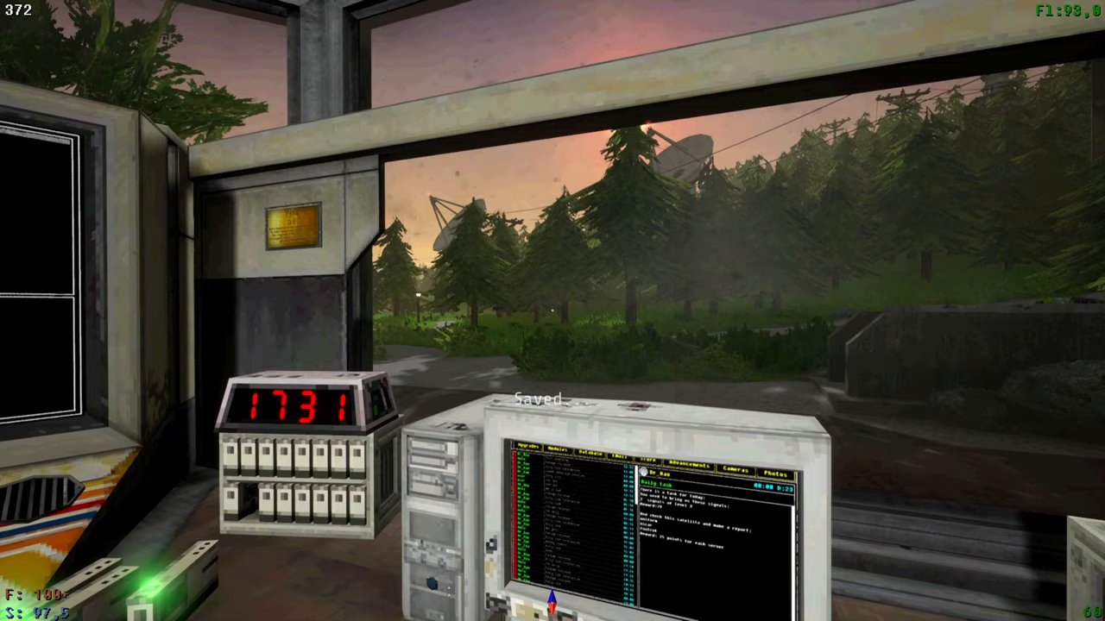
mouse_move(345, 310)
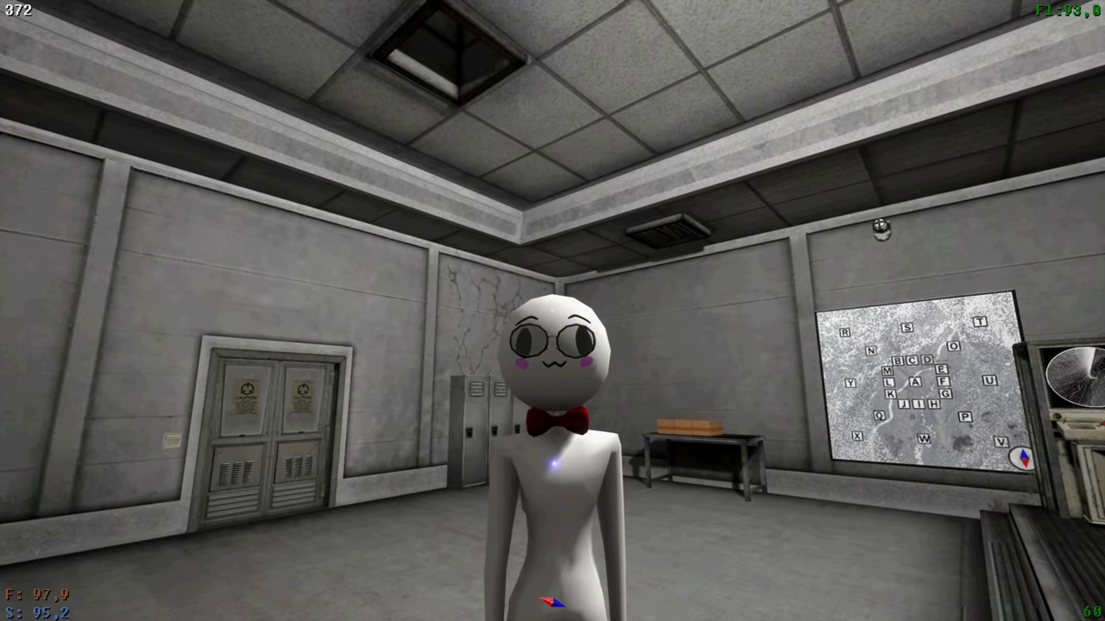
mouse_move(552, 310)
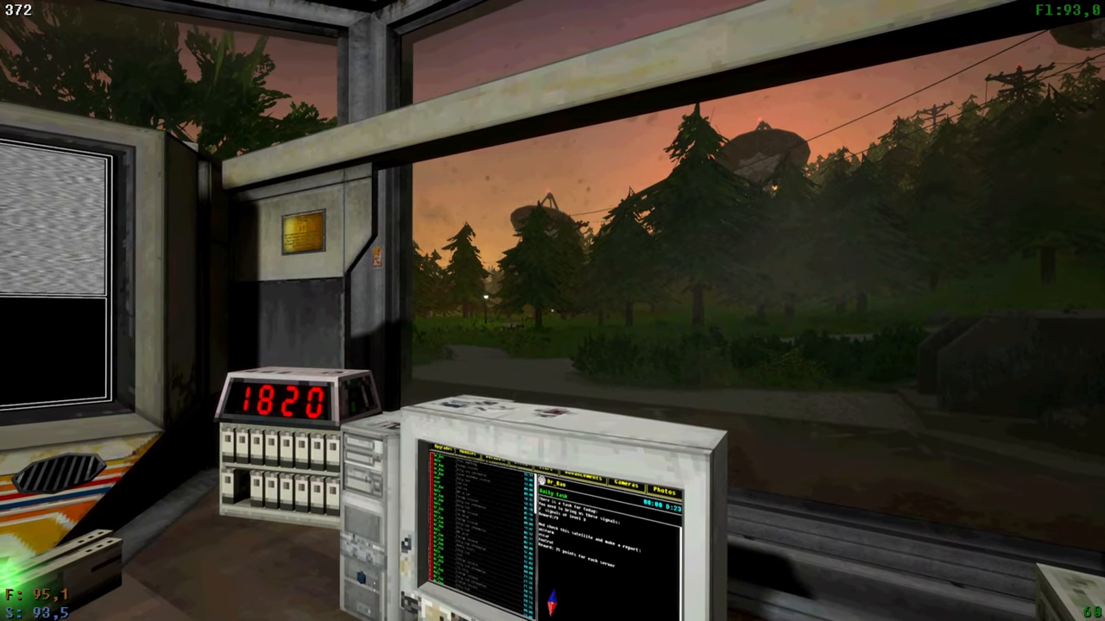
mouse_move(553, 311)
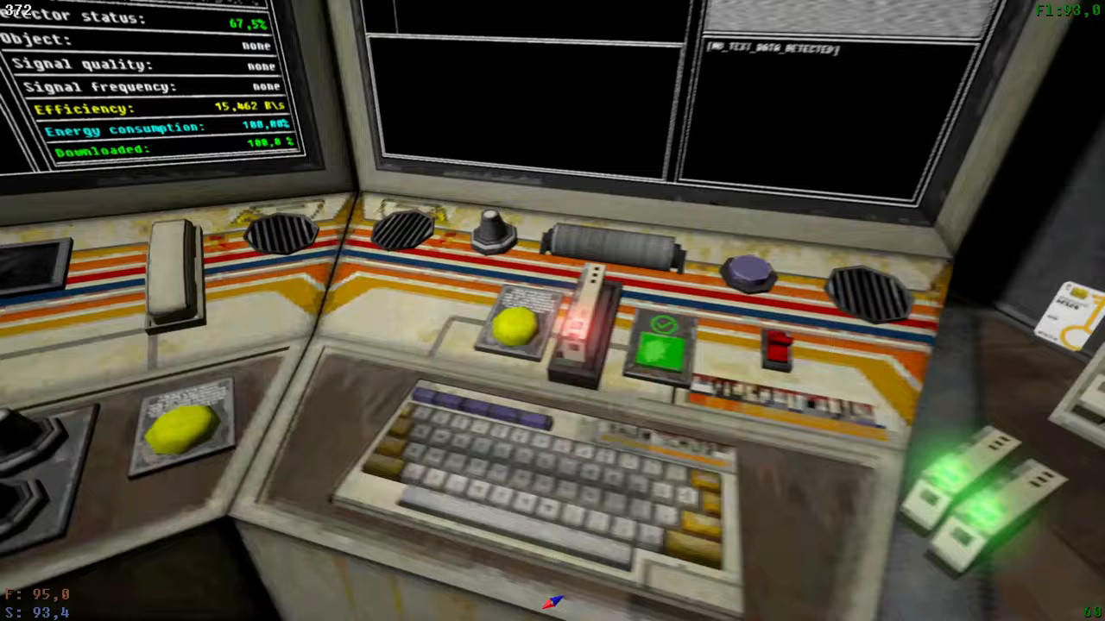
mouse_move(553, 310)
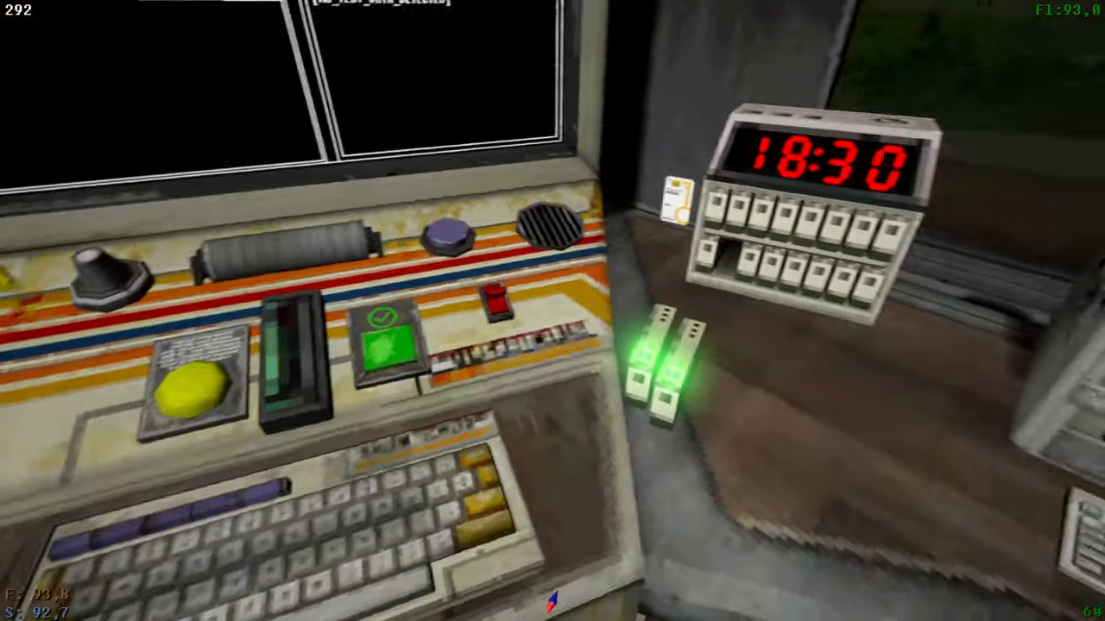
mouse_move(553, 310)
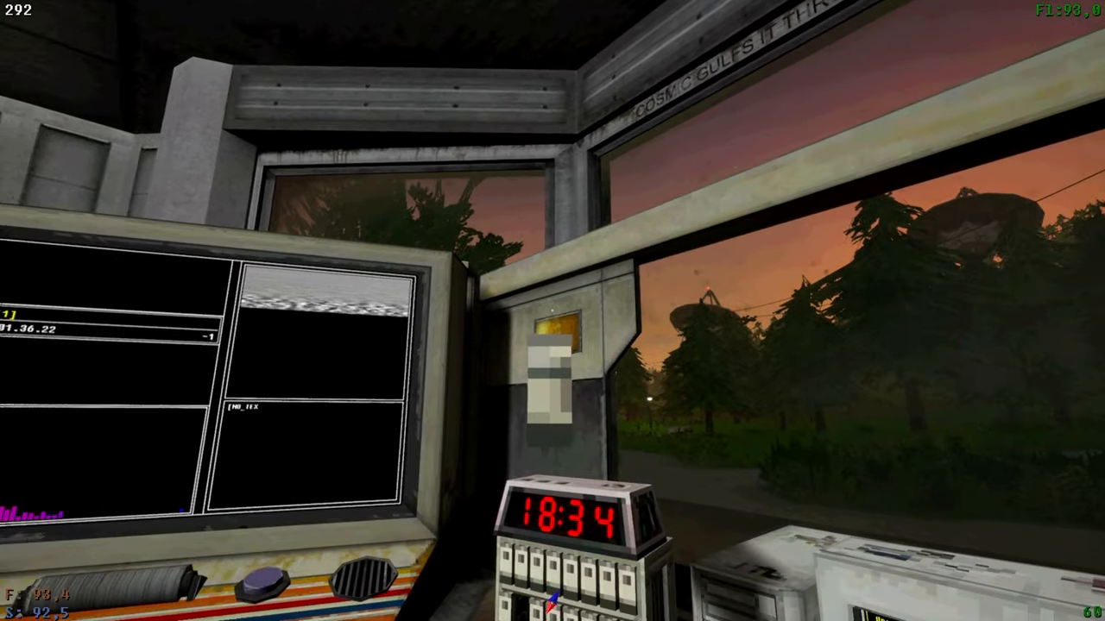
mouse_move(553, 311)
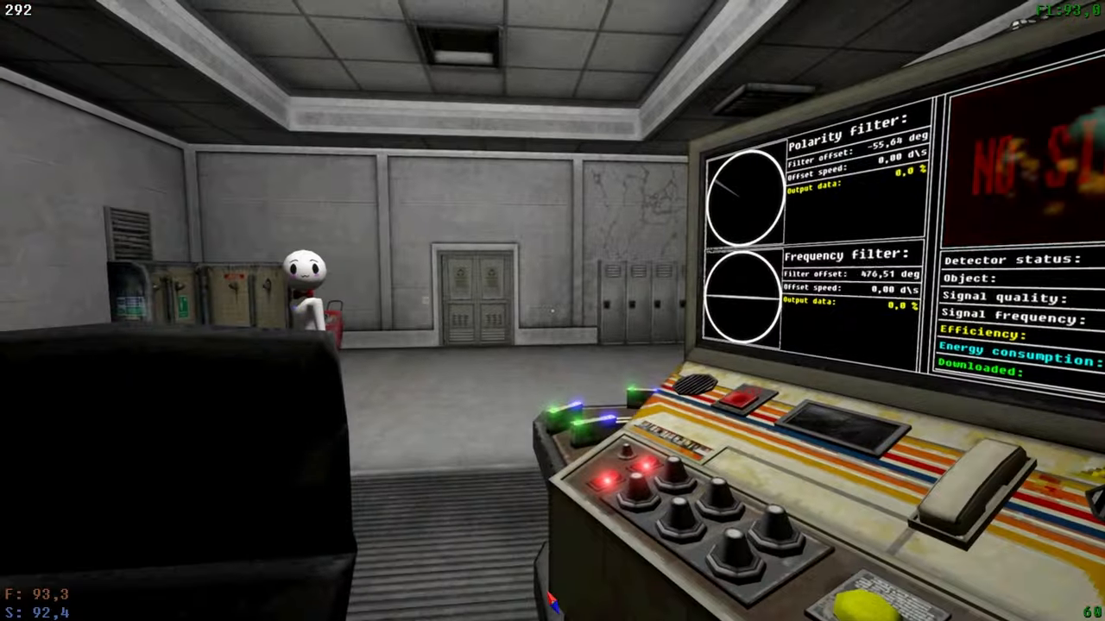
mouse_move(553, 311)
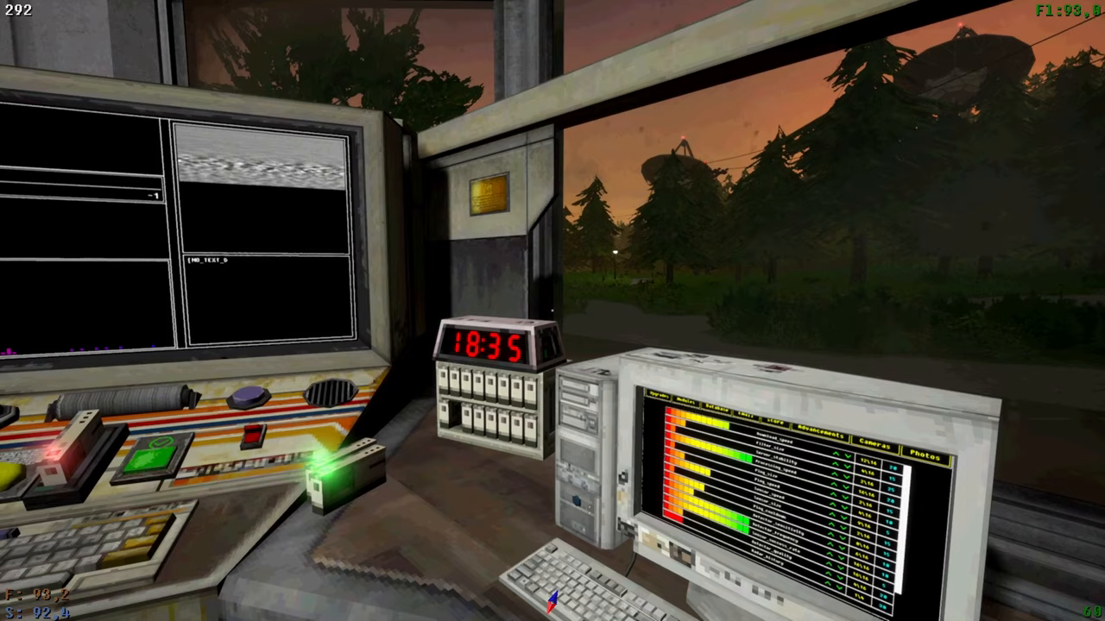
mouse_move(552, 311)
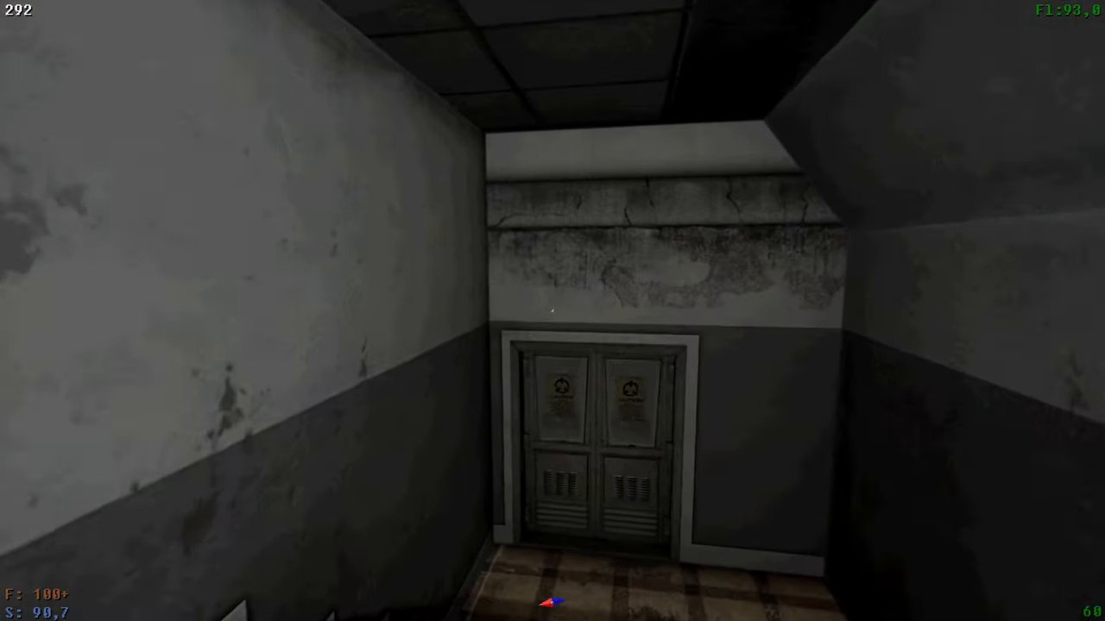
Walk down the hallway and out the door onto the dark stairway.
key("w")
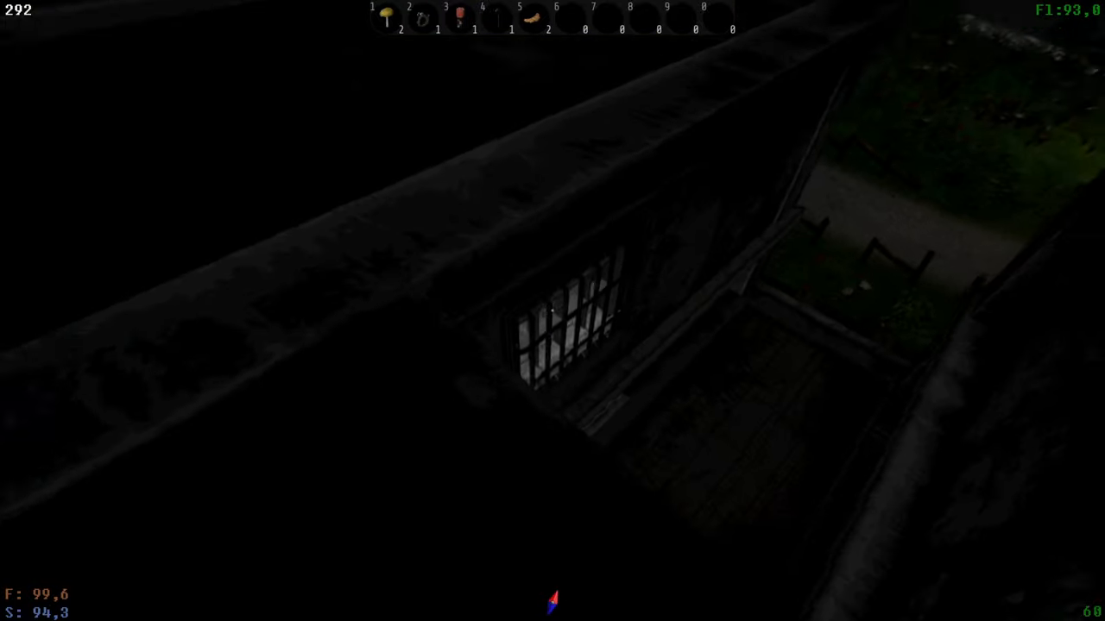
mouse_move(552, 311)
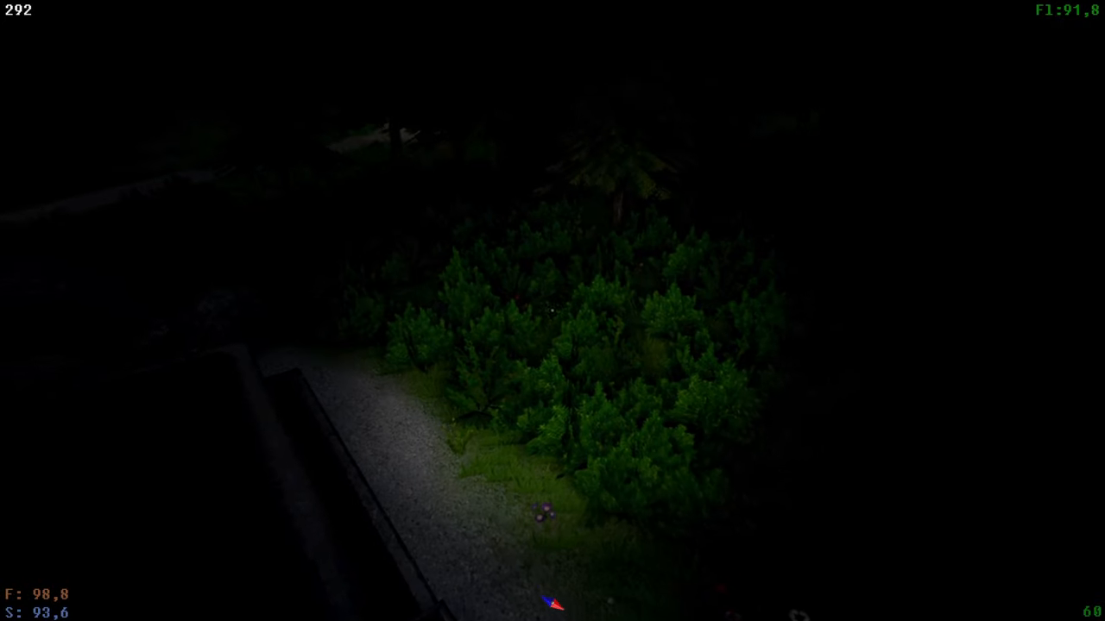
mouse_move(552, 310)
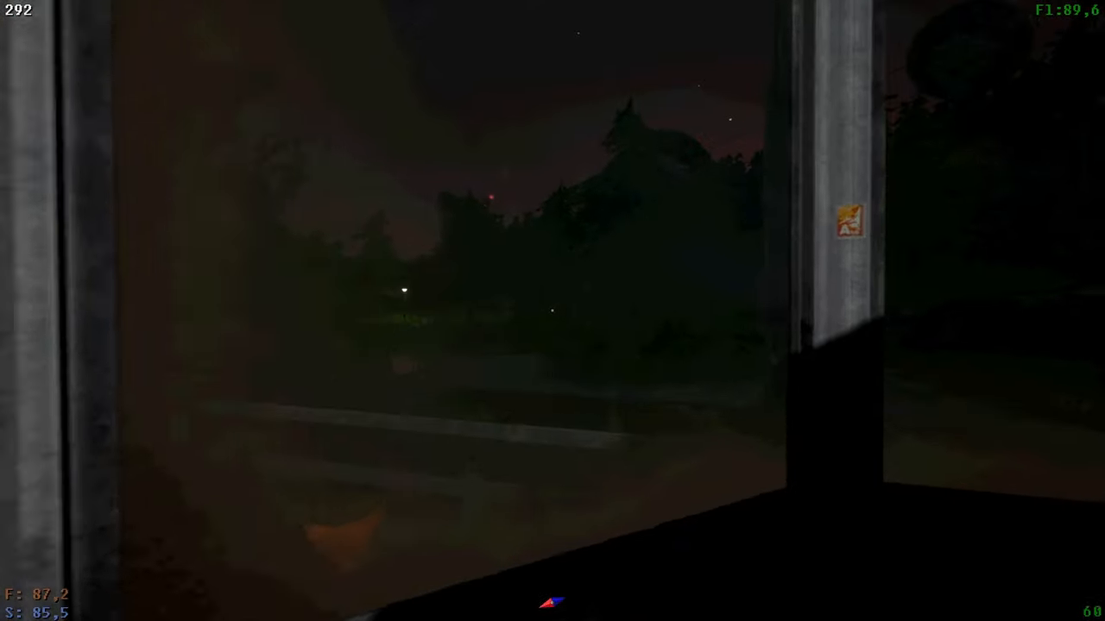
mouse_move(552, 311)
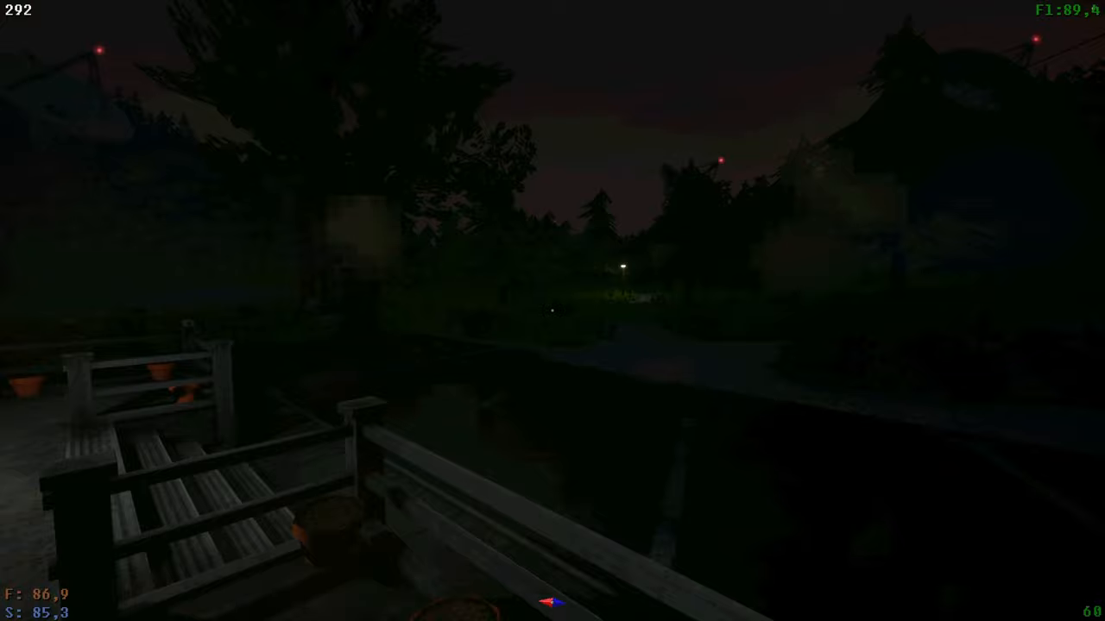
mouse_move(552, 311)
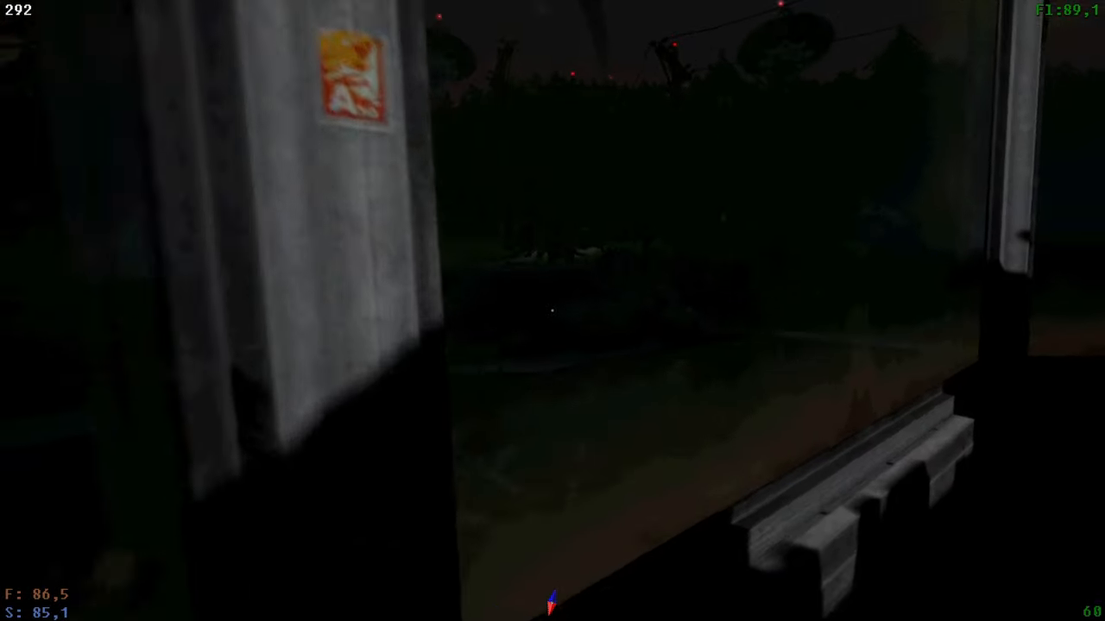
mouse_move(552, 311)
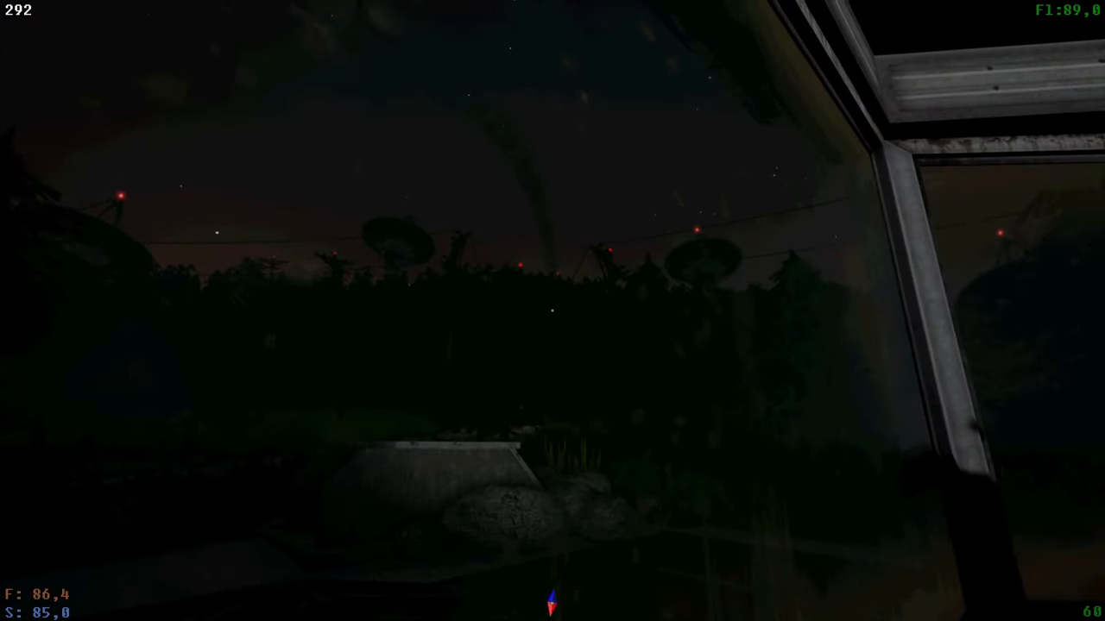